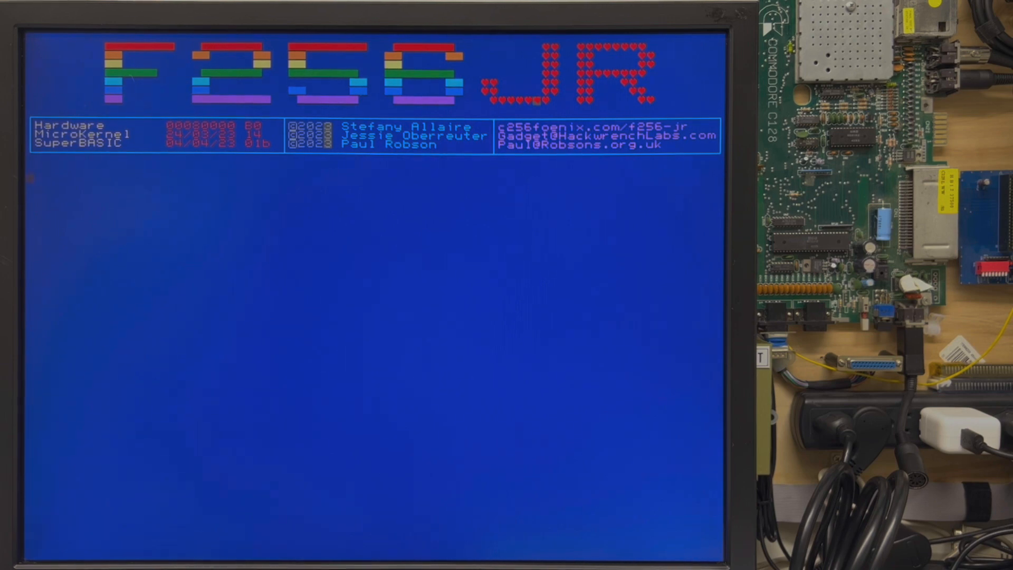
Enter print chr$(56) to show the character for code 56.
text(print chr$)
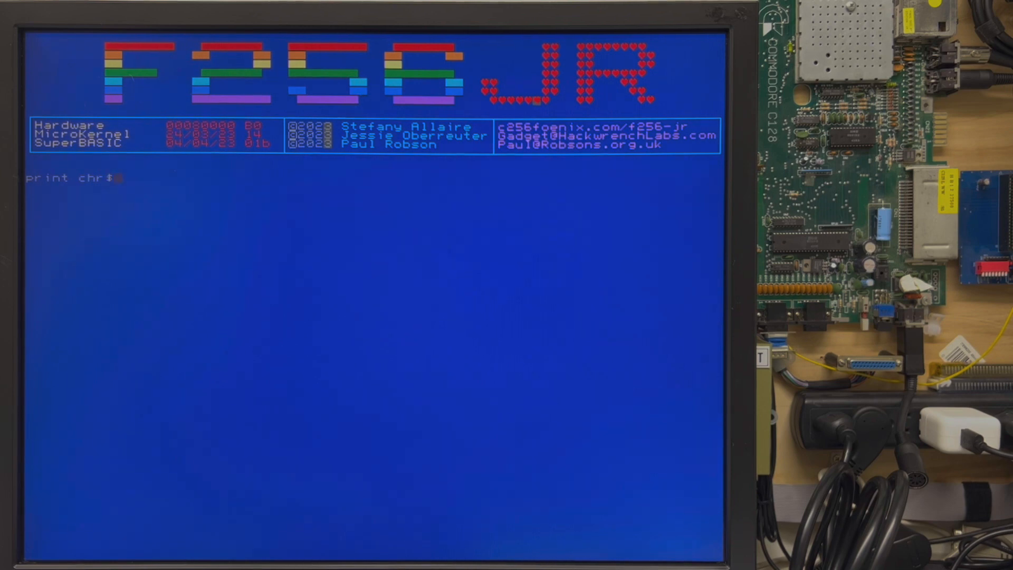
text(()
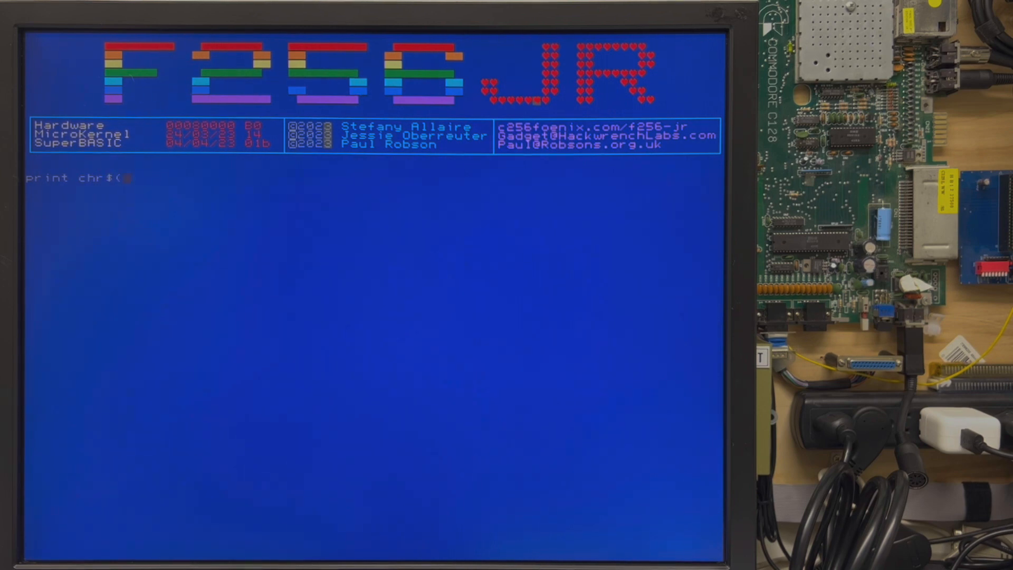
text(6))
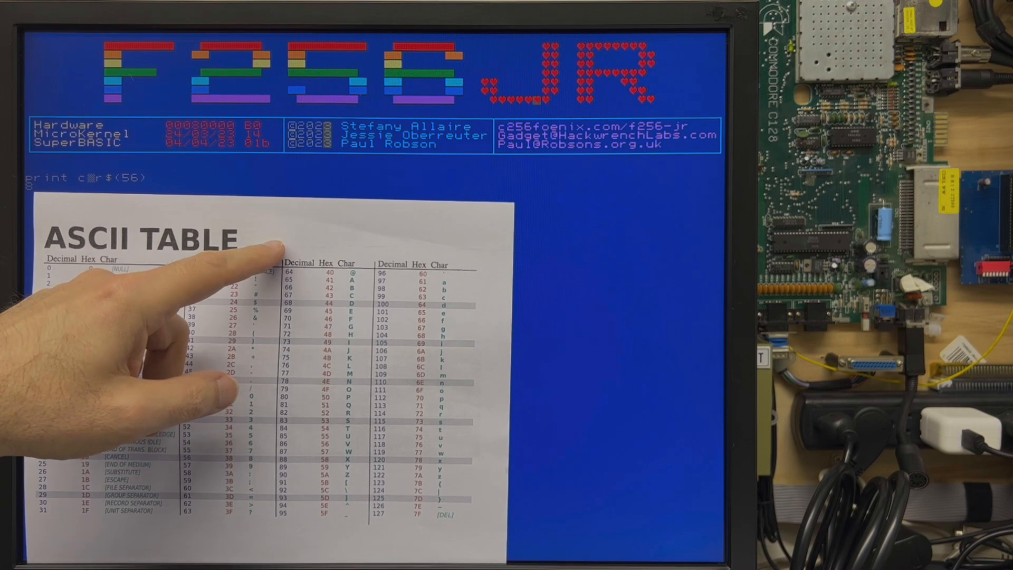
mouse_move(65, 401)
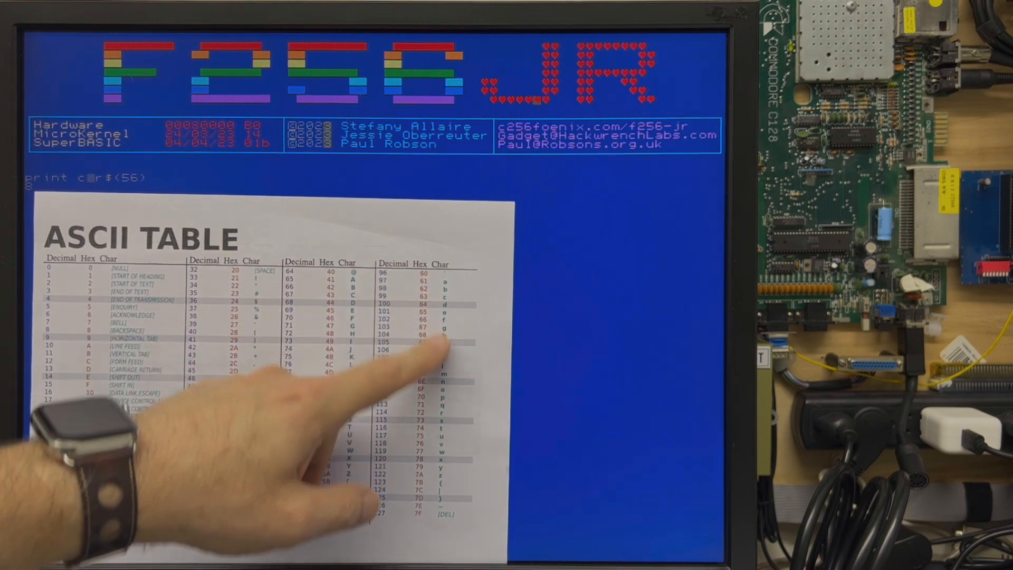
mouse_move(420, 504)
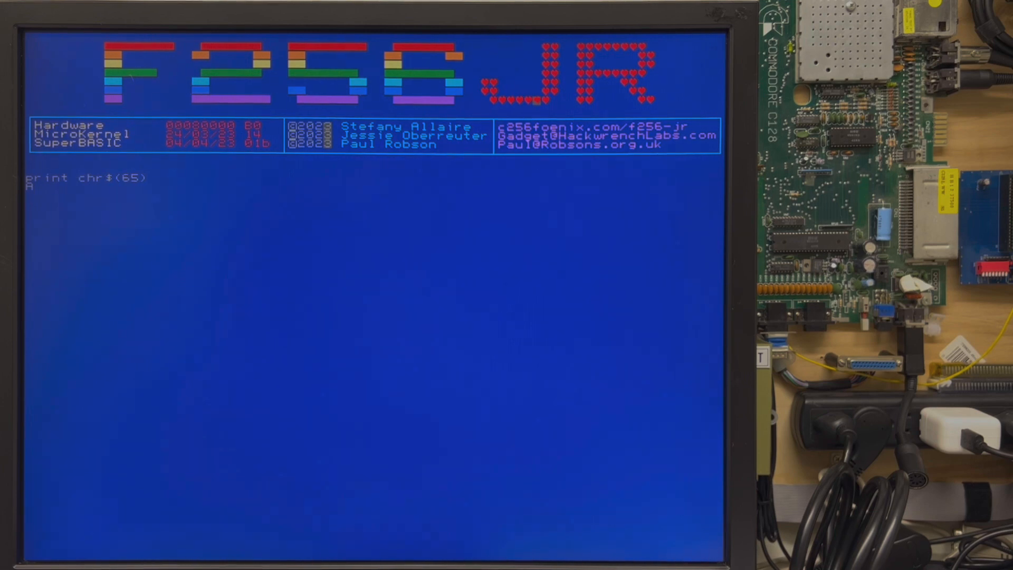
Edit the code number in the print chr$ command, typing 9 then deleting it.
text(9)
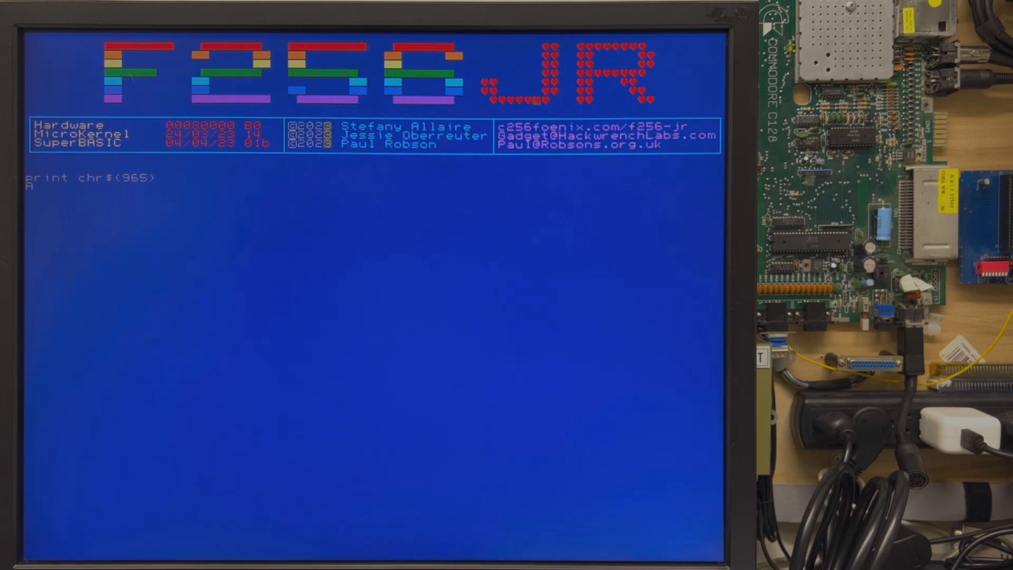
key(Backspace)
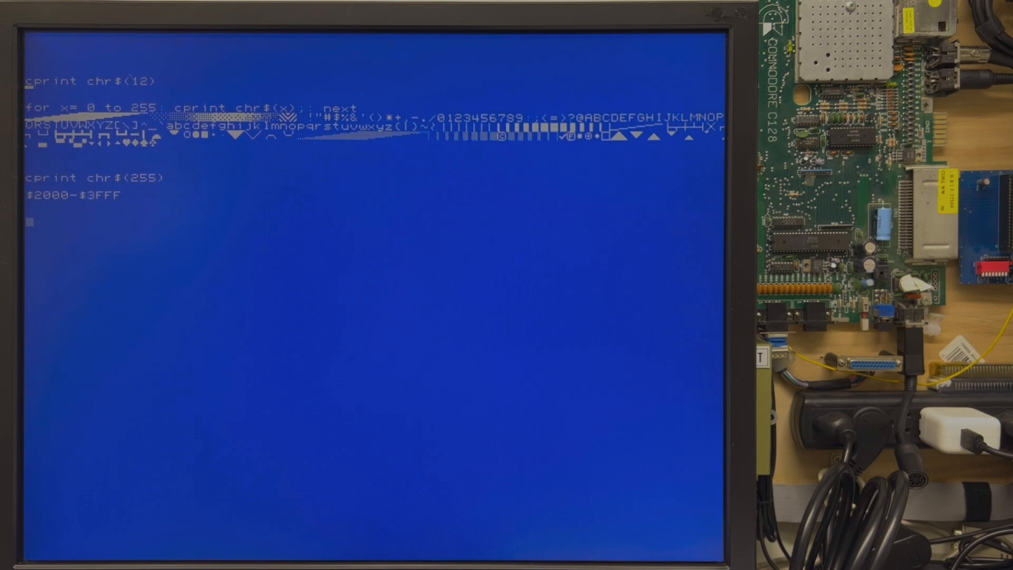
Allocate 3072 bytes with print alloc(3072), abandon the $1000 line, and type dir.
text(print alloc(3072)
click(374, 248)
text(4096=)
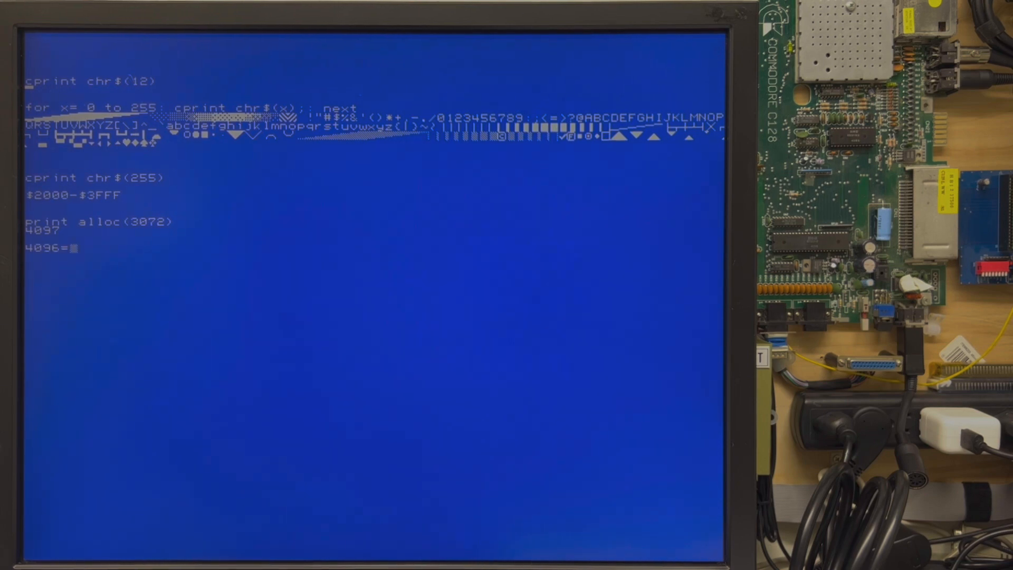
text($1000)
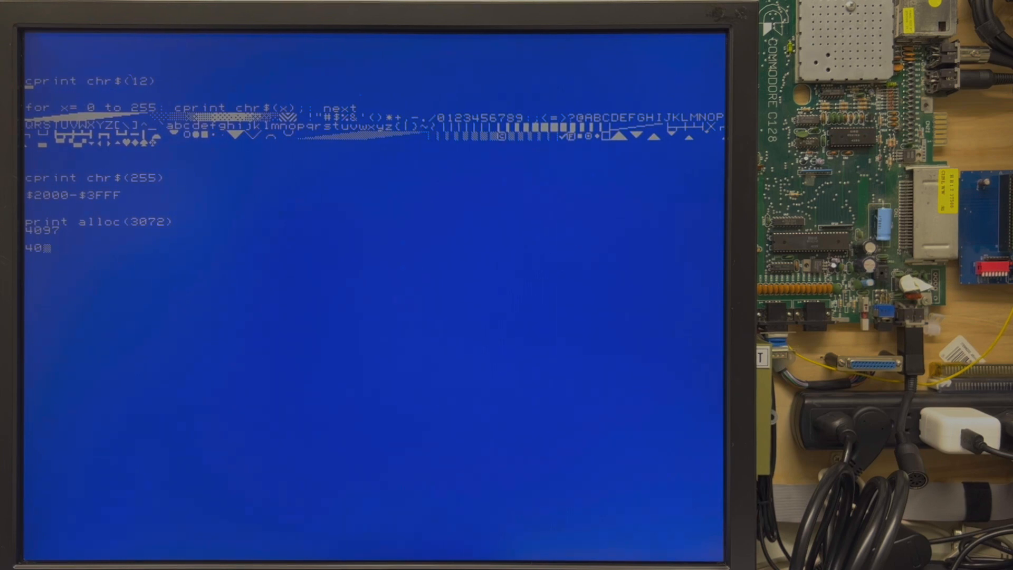
text(dir)
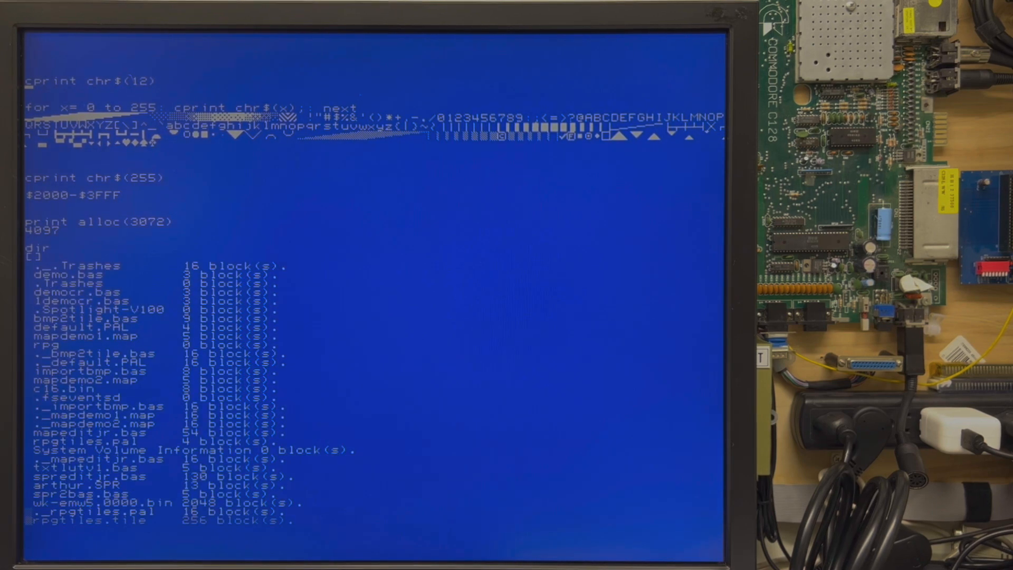
Scroll down through the directory listing of character ROM files.
scroll(down, 3)
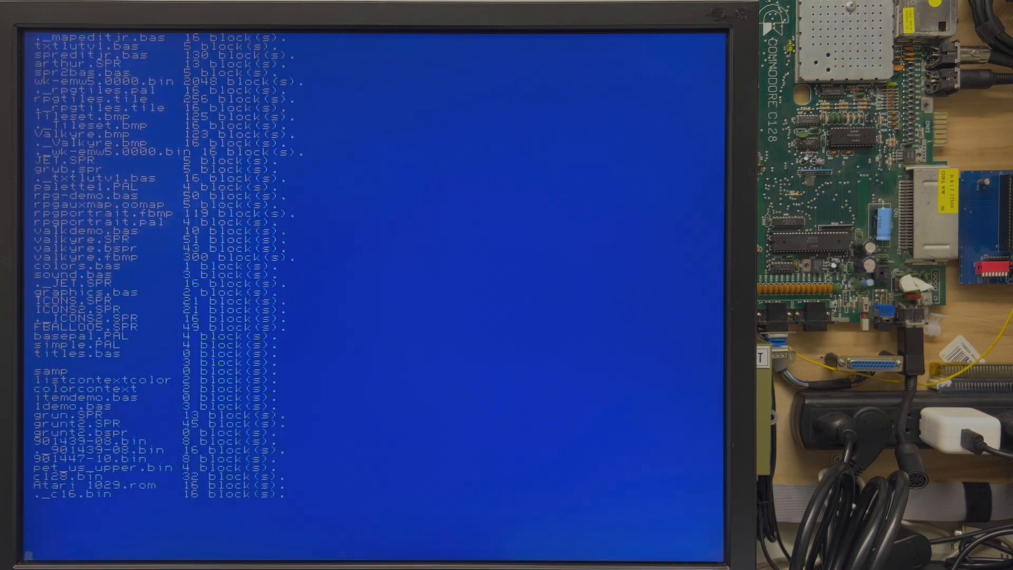
scroll(down, 3)
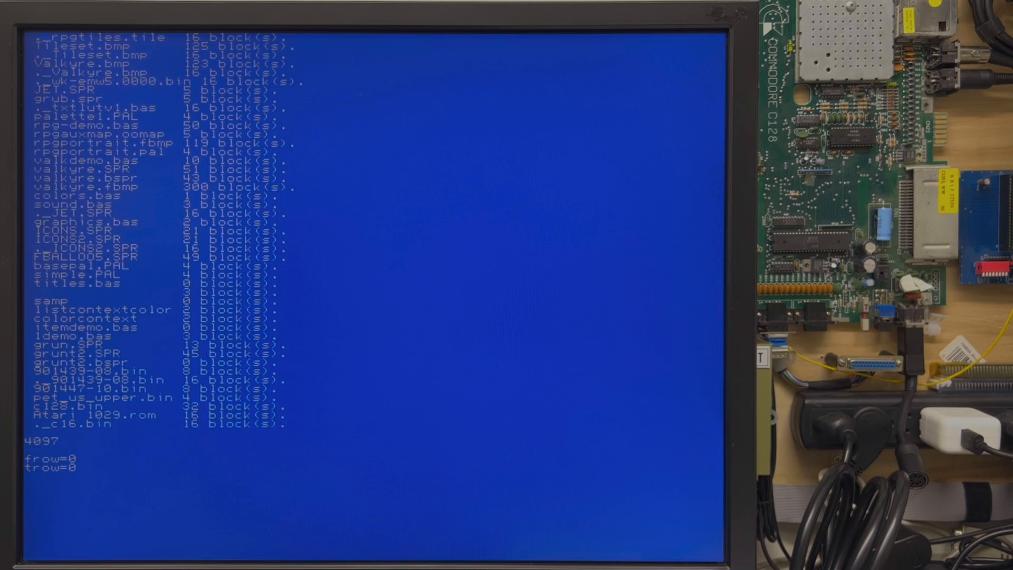
Start the copy loop, poking font memory at $c000+(trow*256)+x.
text(for x=0 to 255)
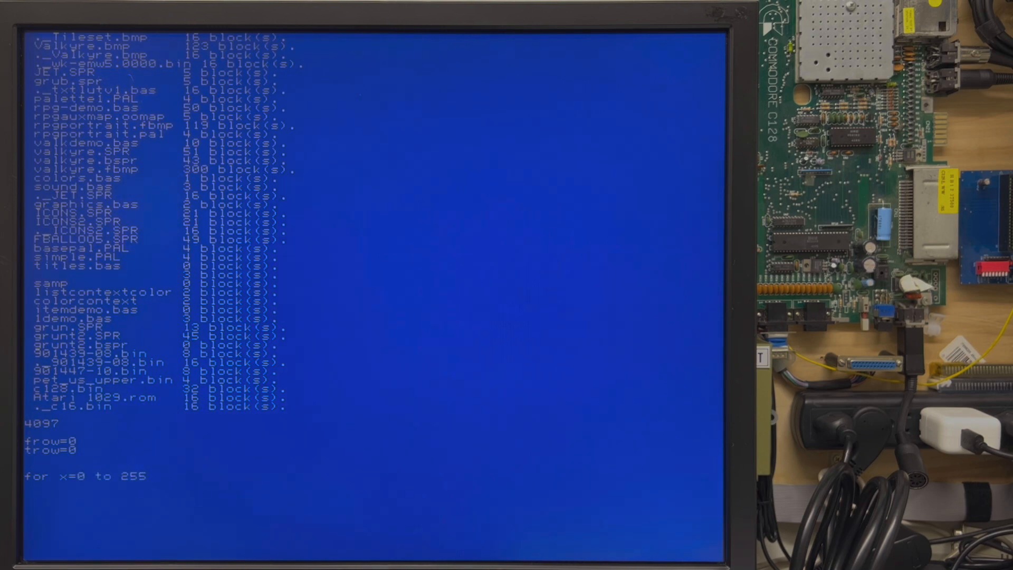
text(: poke)
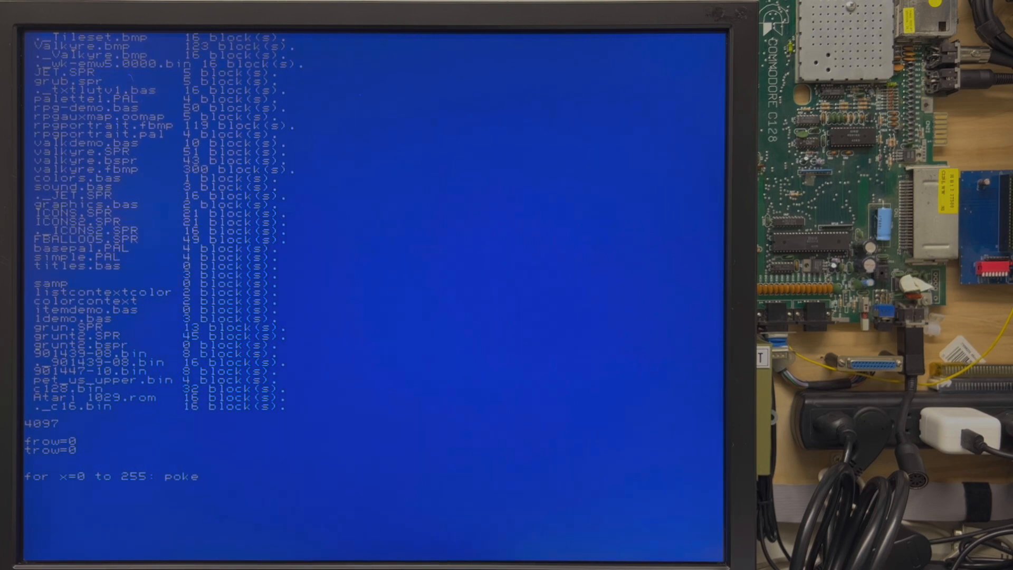
text(print)
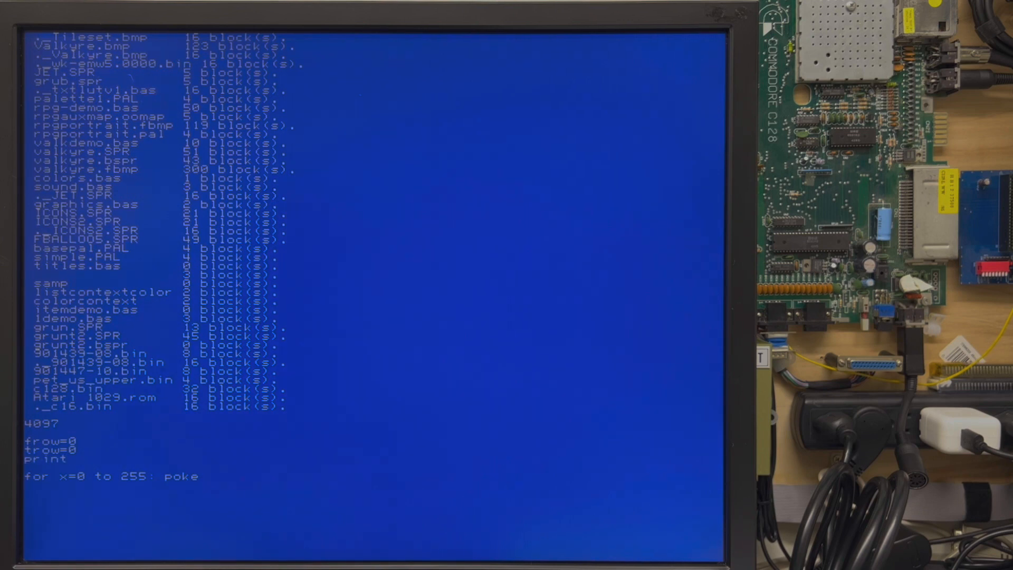
text(30)
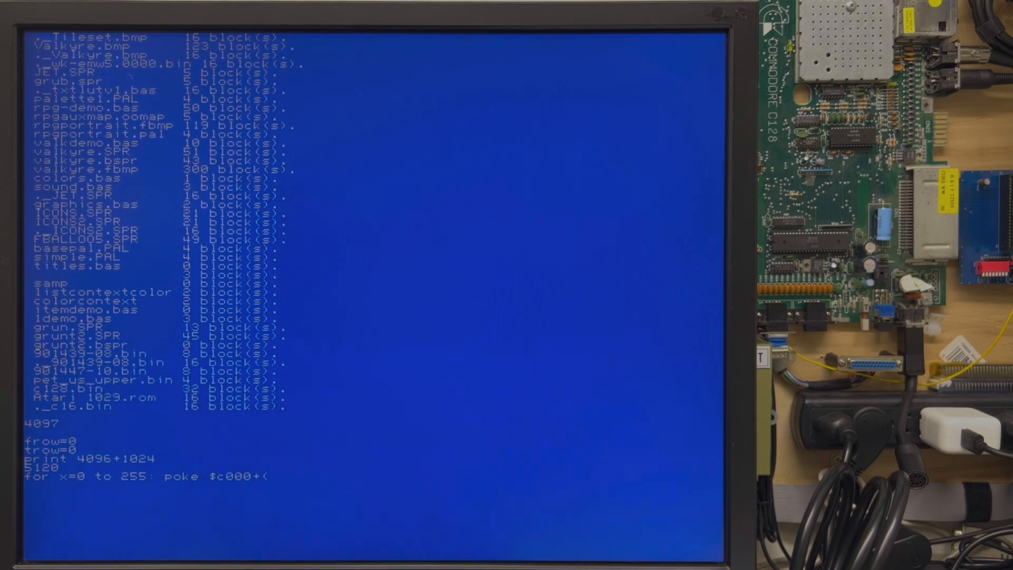
text(tr)
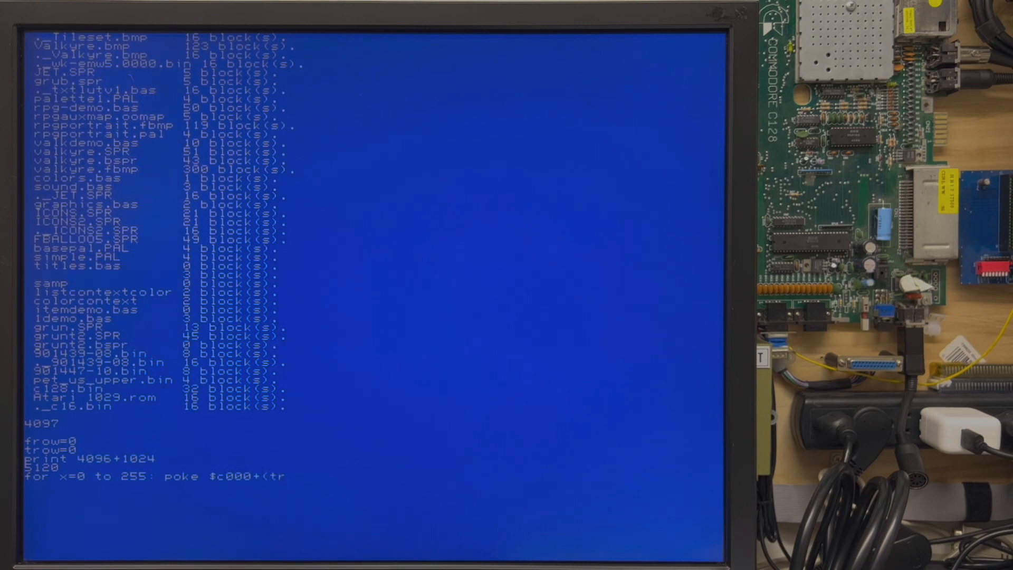
text(ow)
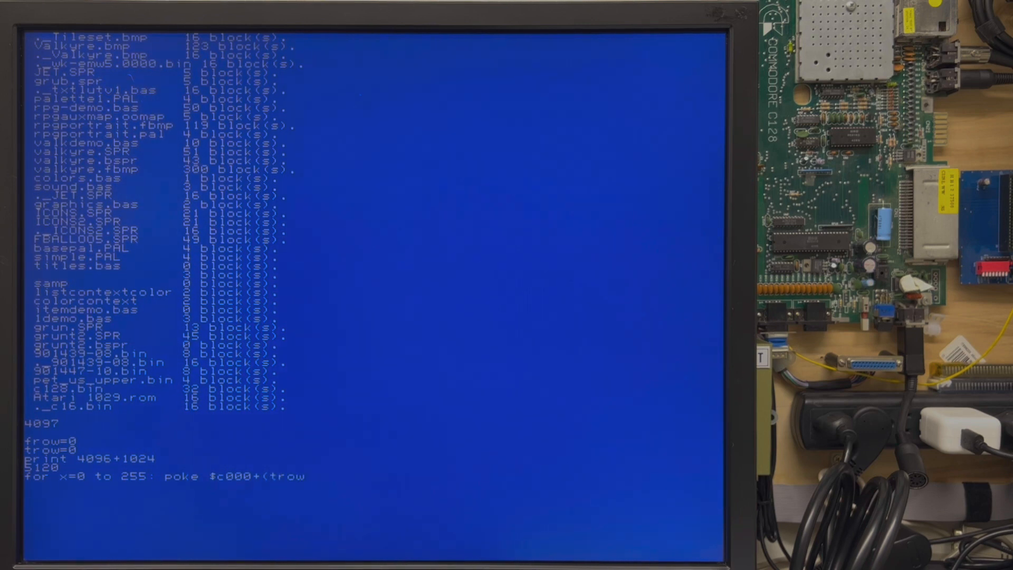
text(*256)+x,)
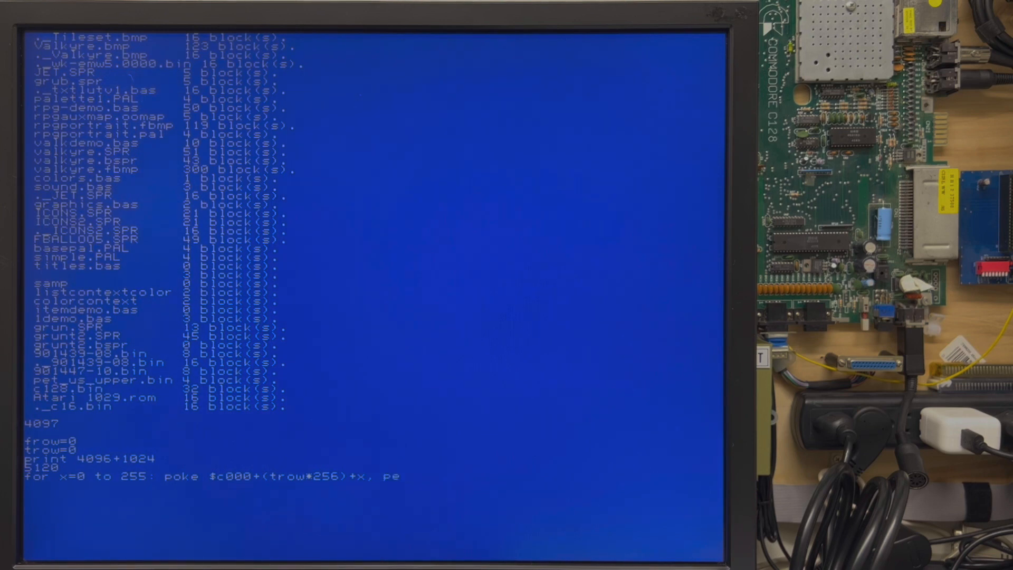
Finish the loop's source with peek(5120+(from*256)+x).
text(peek()
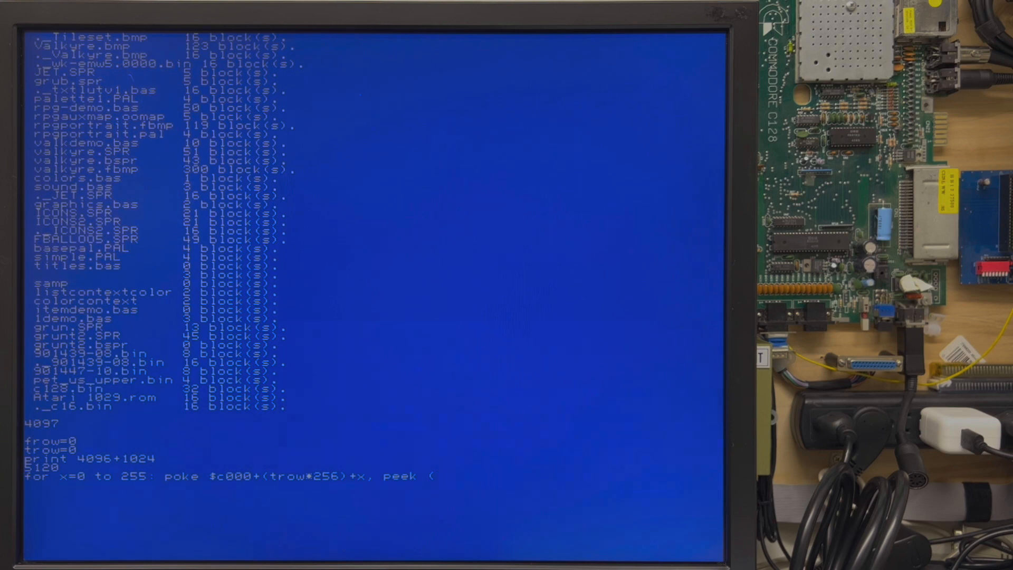
text(5120)
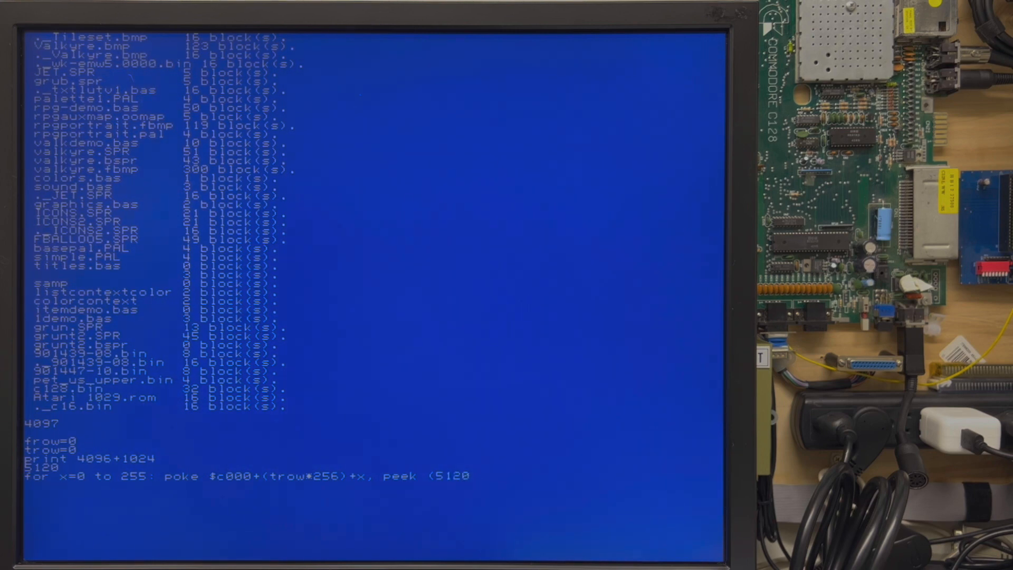
text(+)
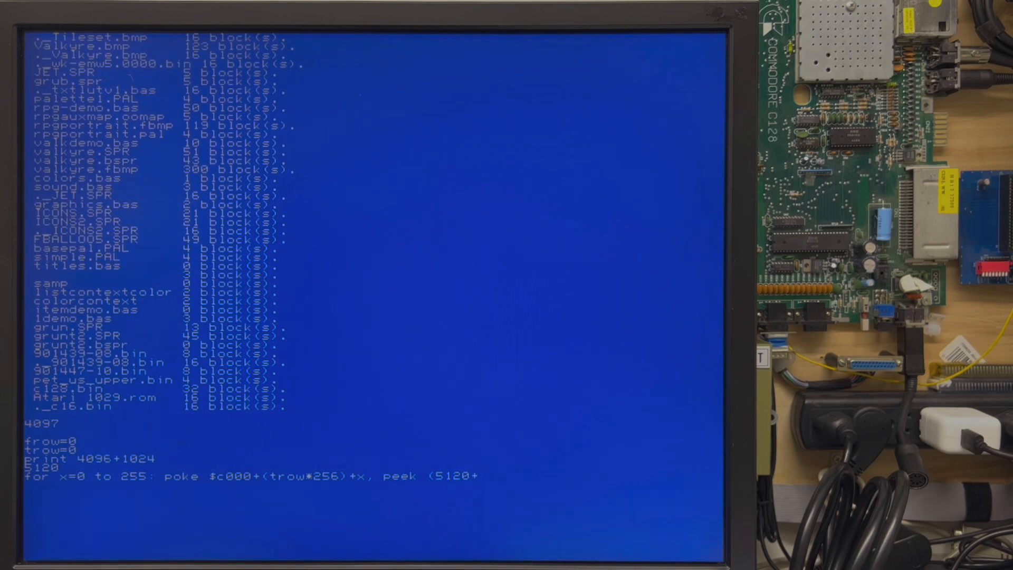
text(()
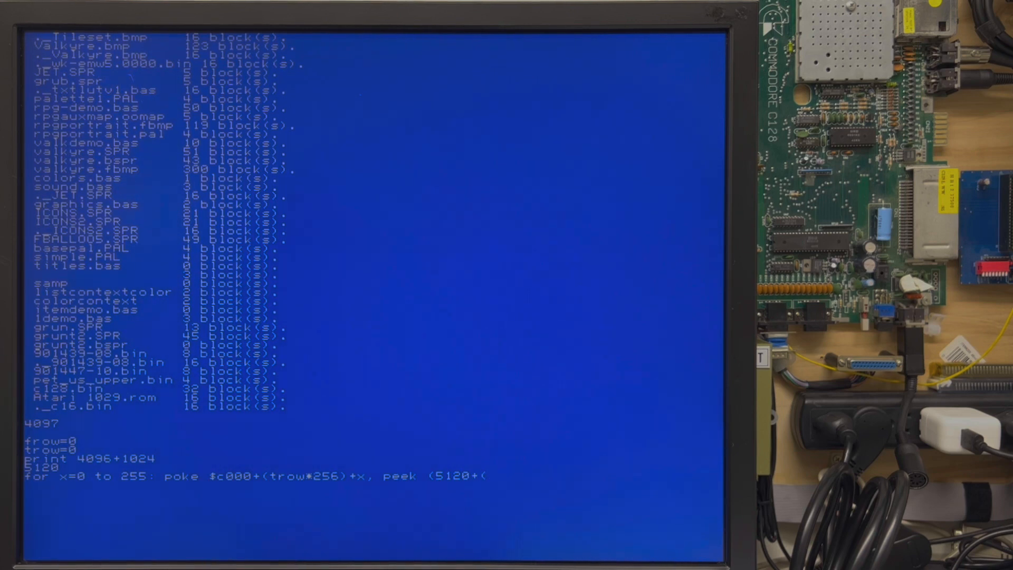
text(from)
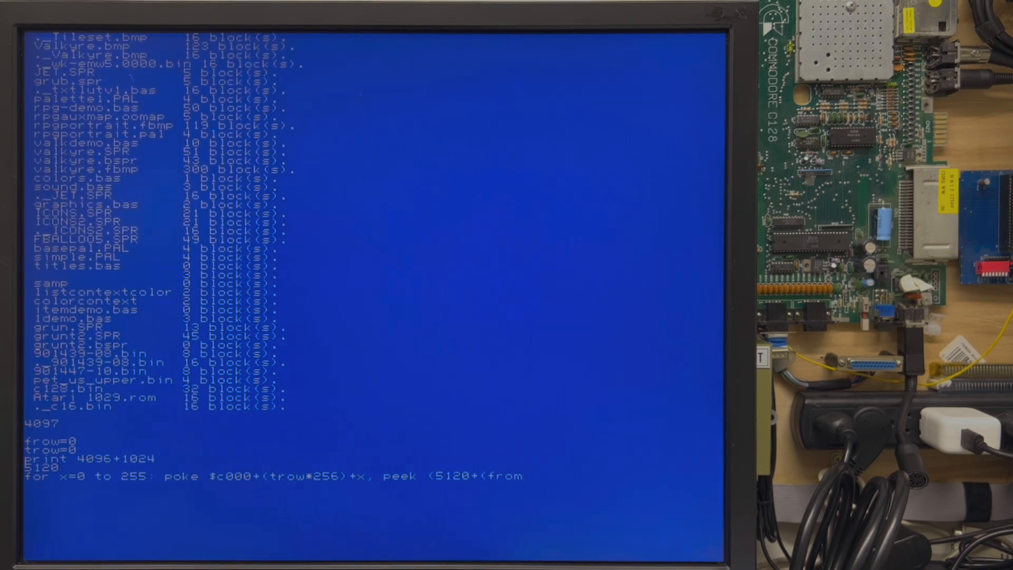
text(*256)
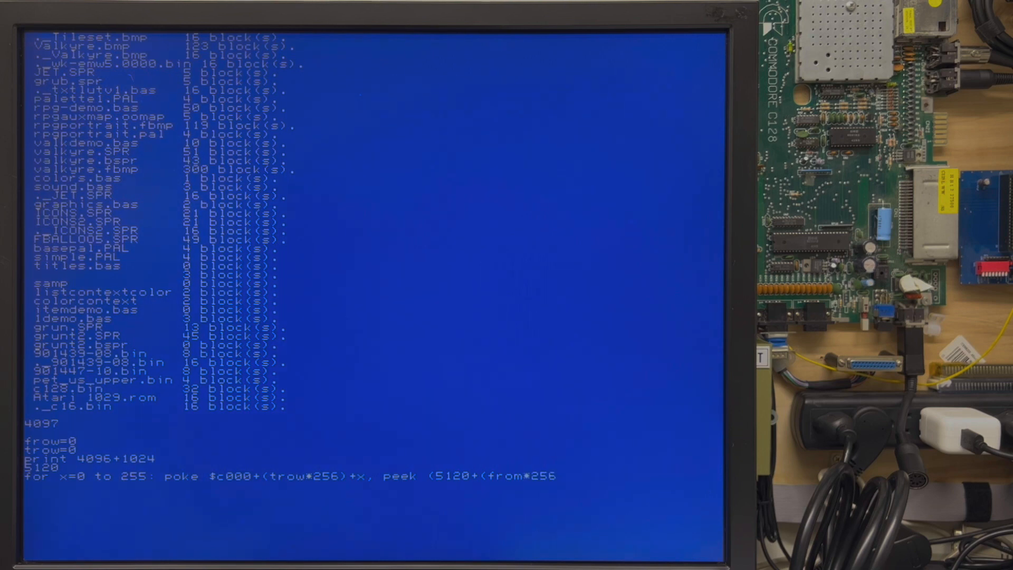
text()+x): next)
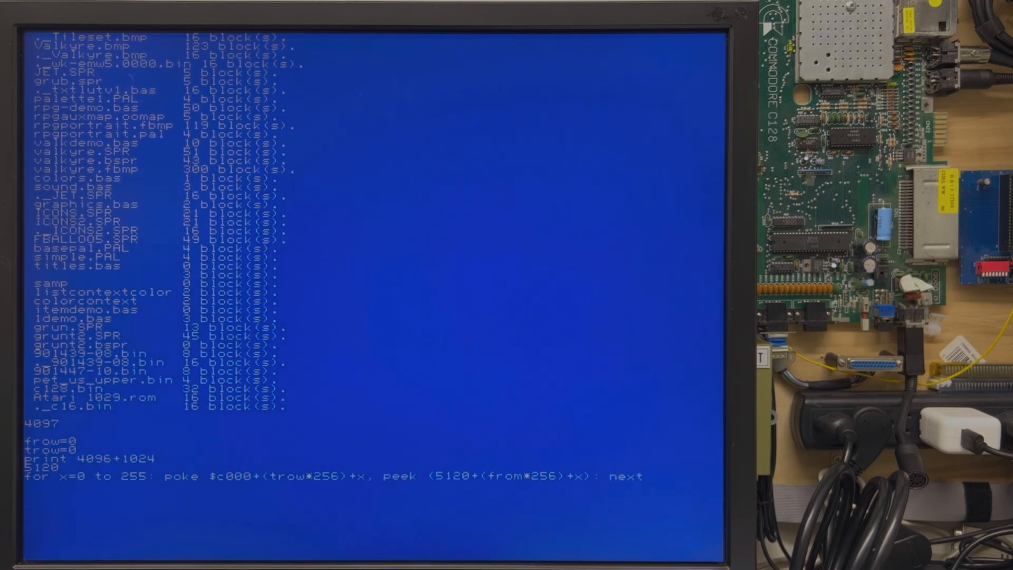
Run for y=0 to 31: cprint chr$(y);: next to draw a row of glyphs.
text(for)
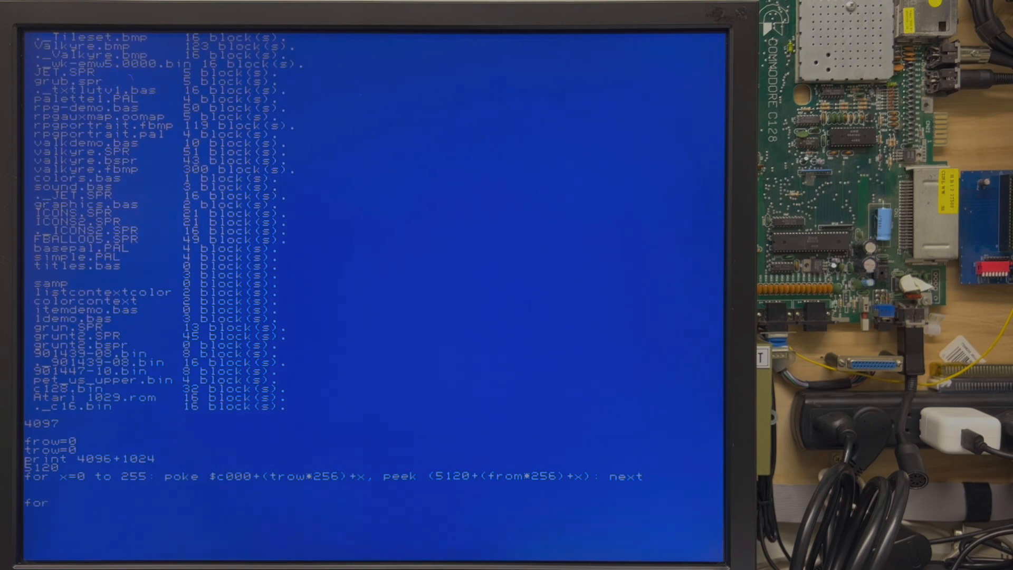
text(y=0 to 31:)
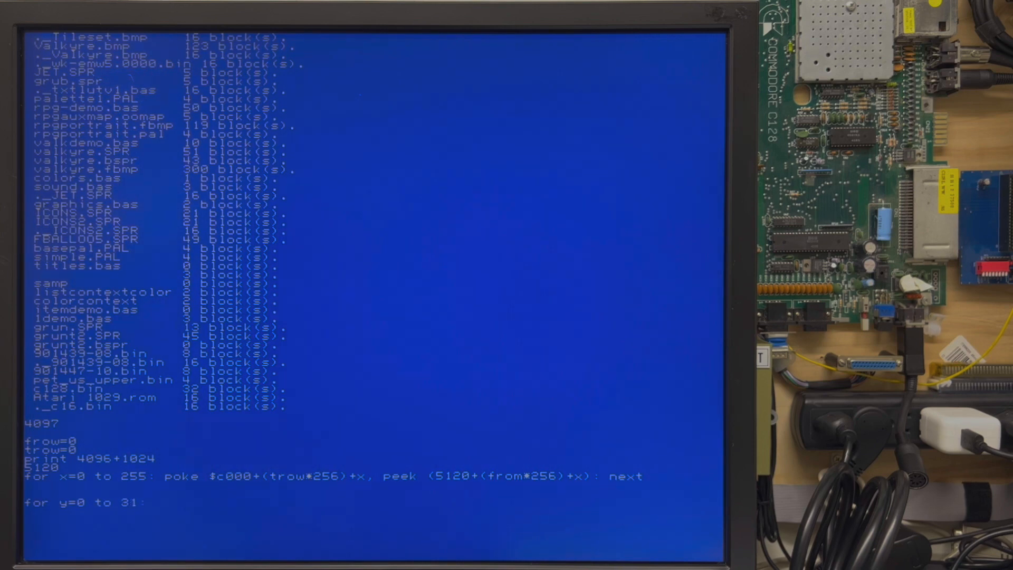
text(cprint chr$(y)
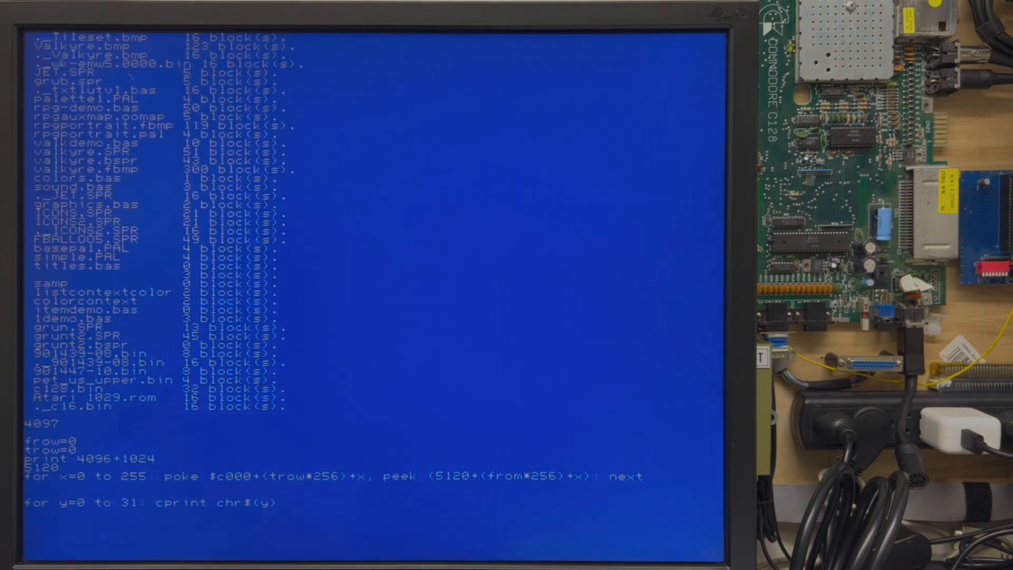
text(;: nex)
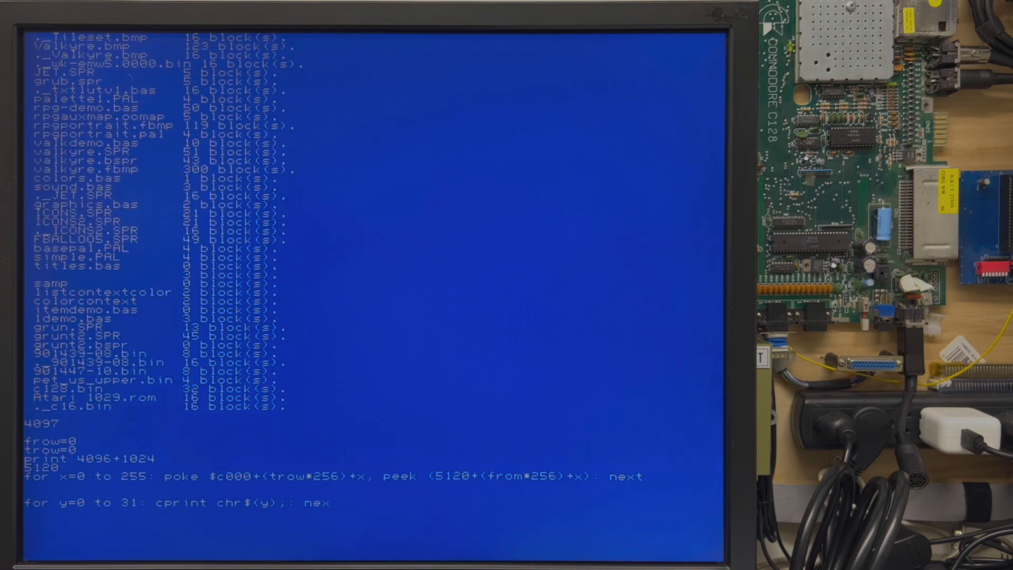
key(Return)
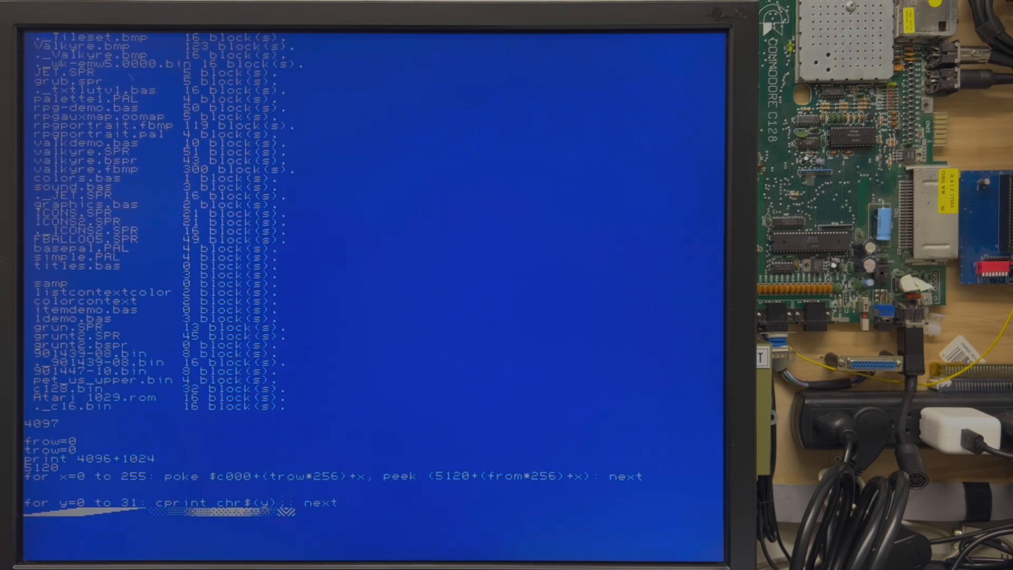
Type bload"901447-10.bin",5120 to load that ROM file at address 5120.
text(bloa)
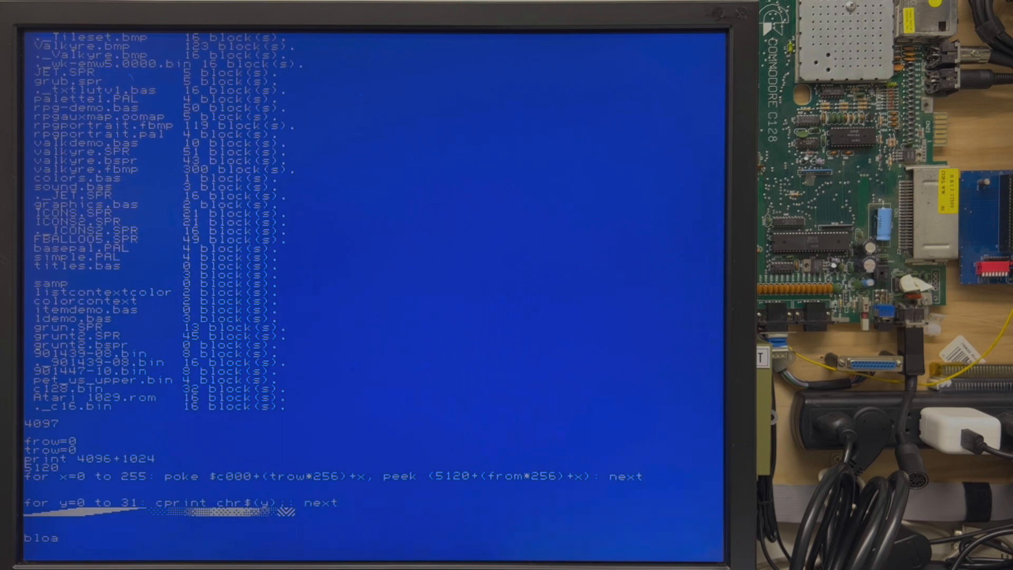
text(d")
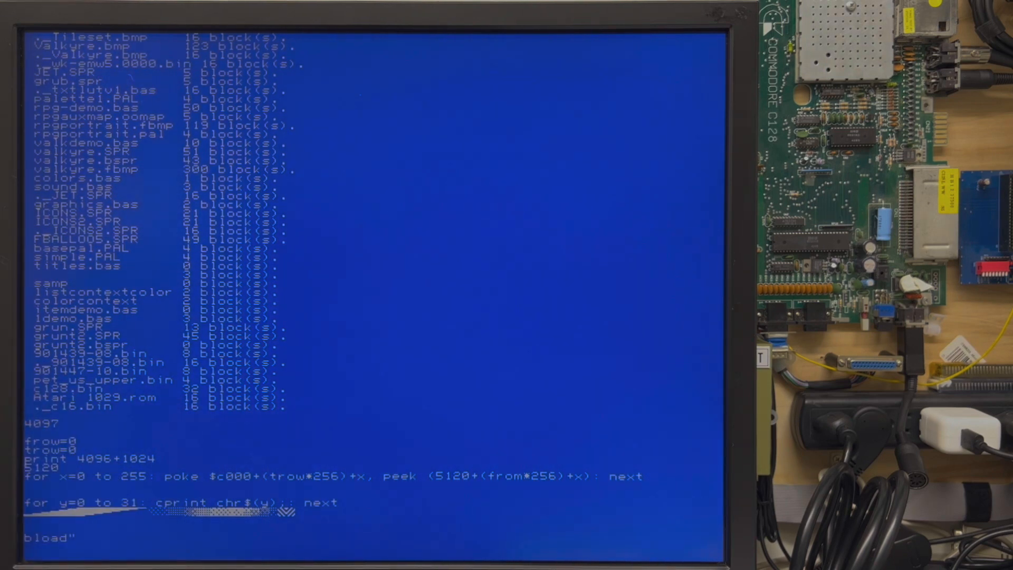
text(901447)
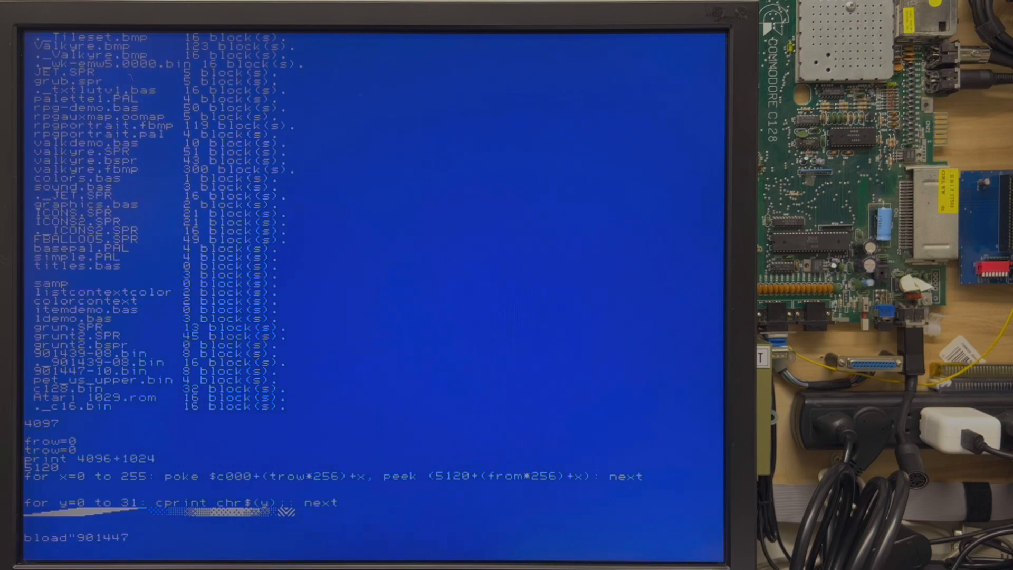
text(-)
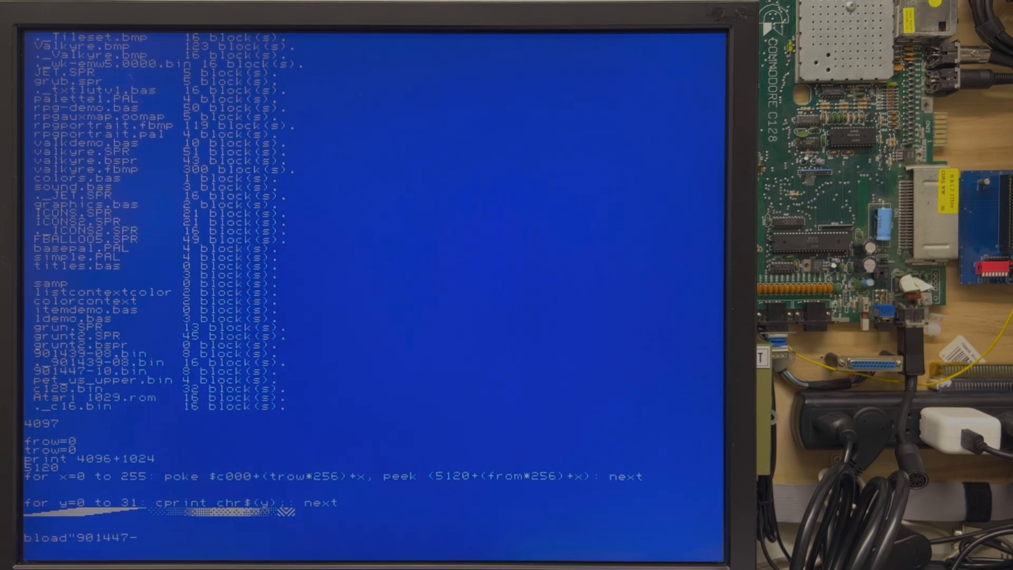
text(10.bin)
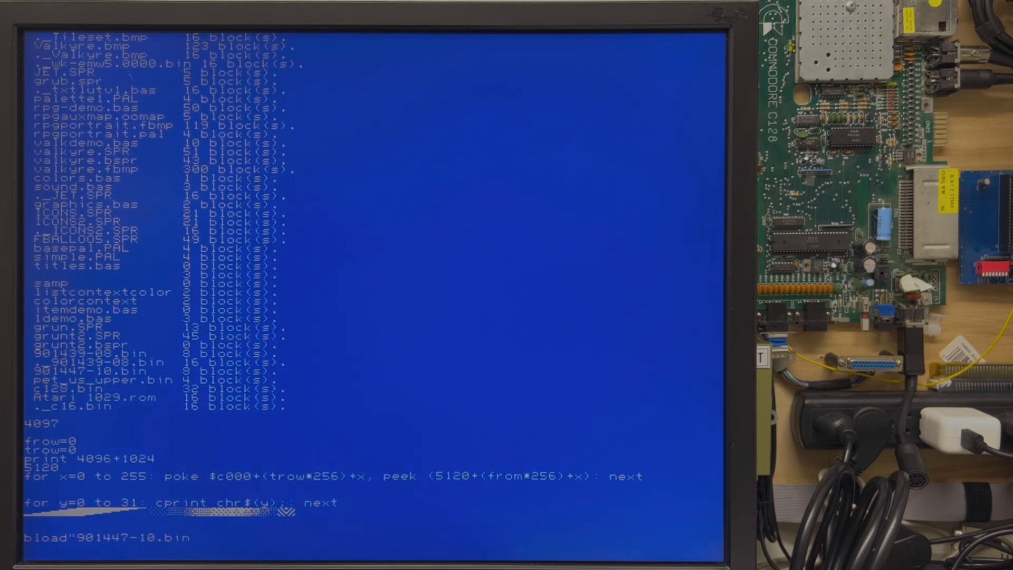
text(,)
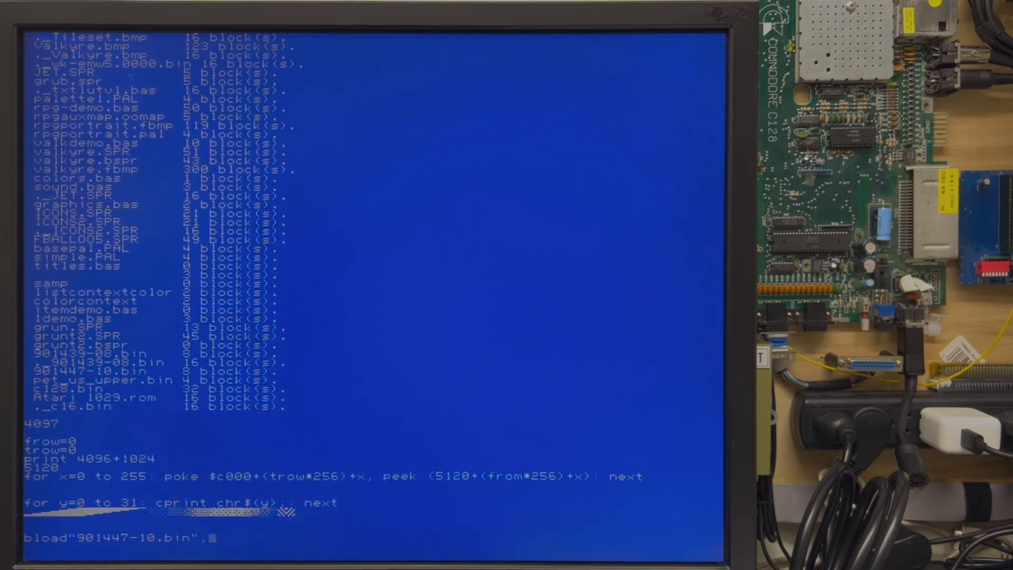
text(5120)
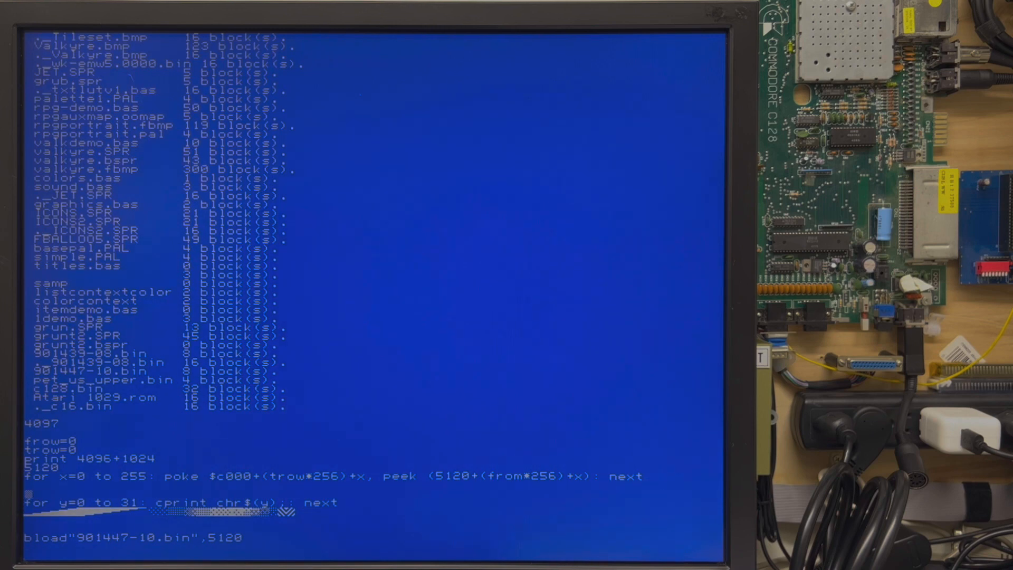
Type poke 1,1 on the line above the for y loop.
text(poke)
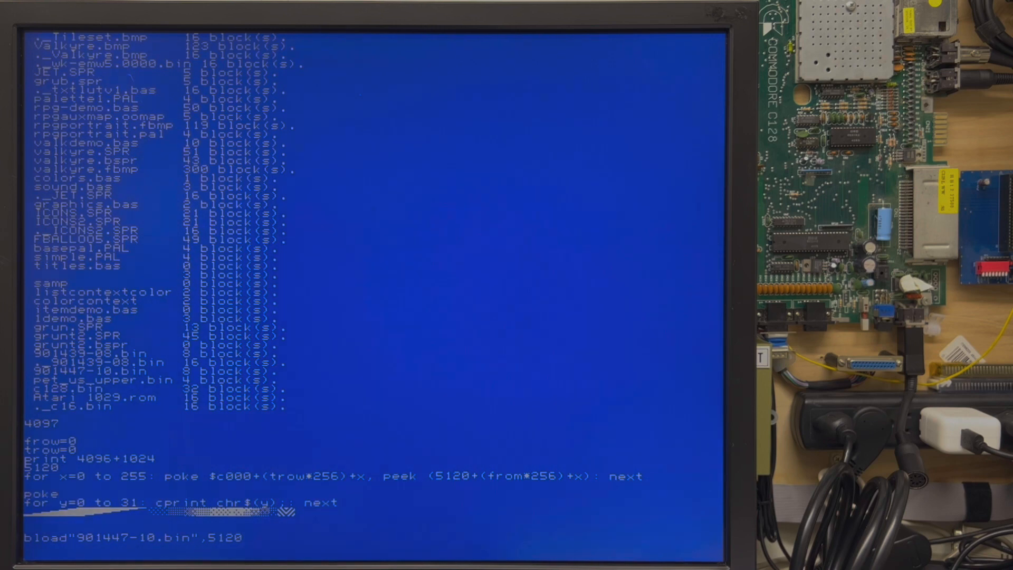
text(1,1)
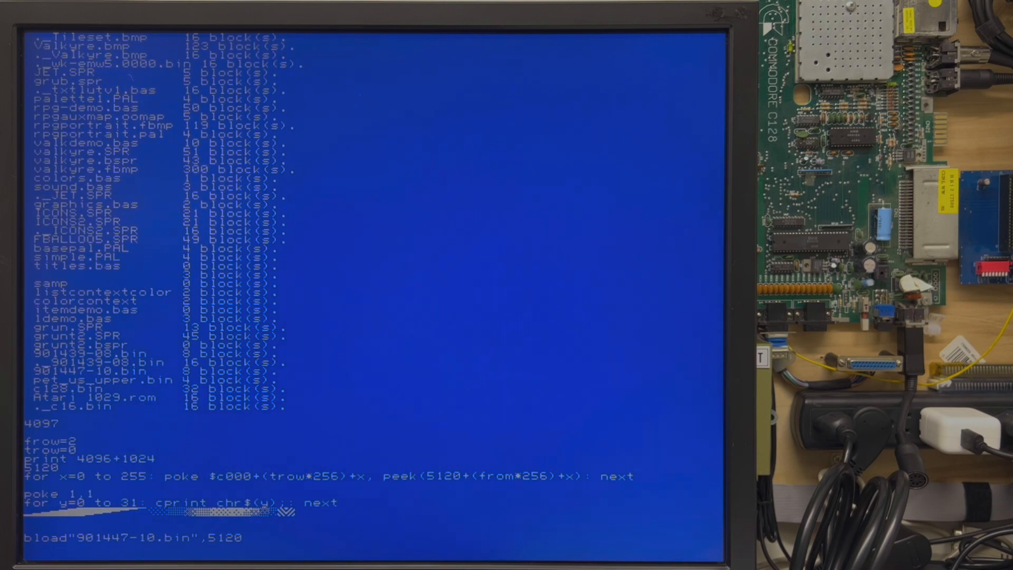
Run poke 1,1 and redisplay, so codes 0–31 print A–Z and symbols.
text(0)
key(Return)
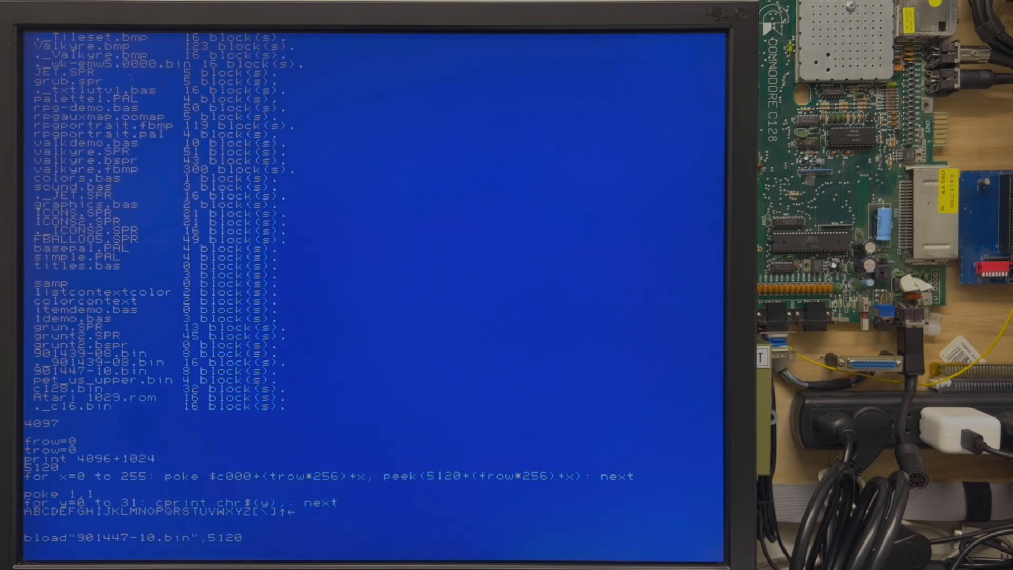
Change the bload filename to c128.bin to load graphic-symbol glyphs at 5120.
text(c128)
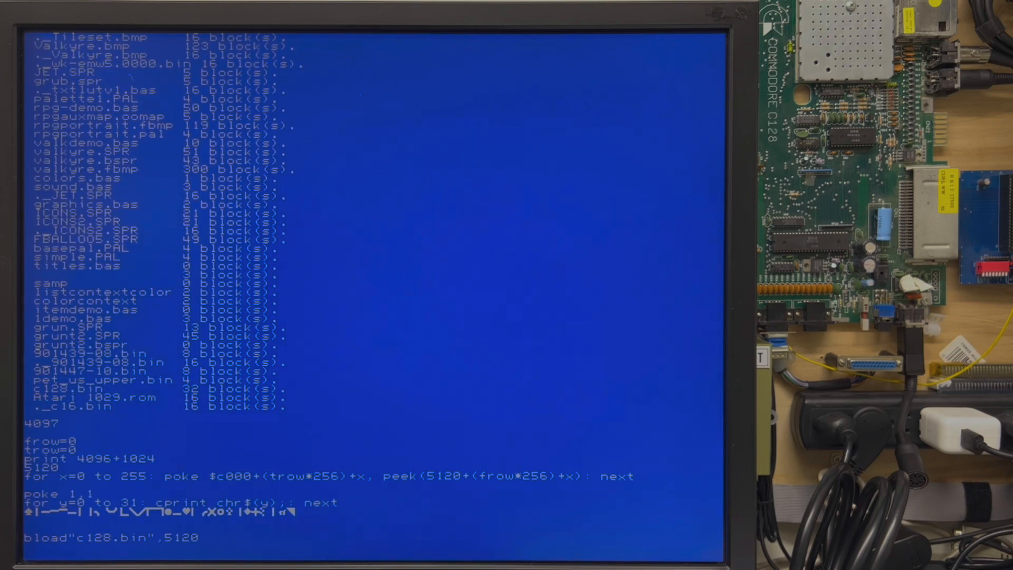
key(Return)
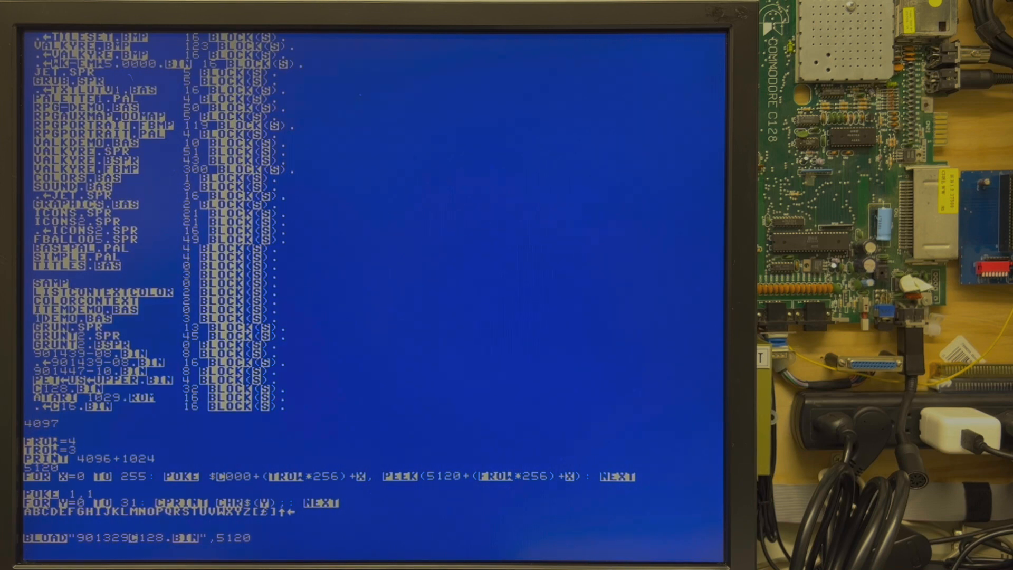
Insert '-10' so the BLOAD line reads BLOAD"901329-10C128.BIN",5120.
text(-10)
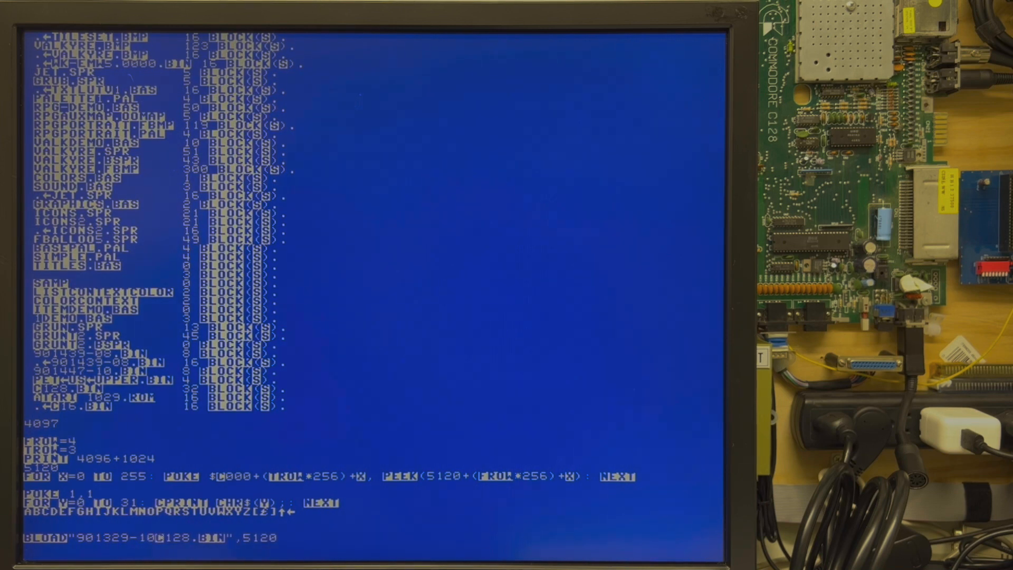